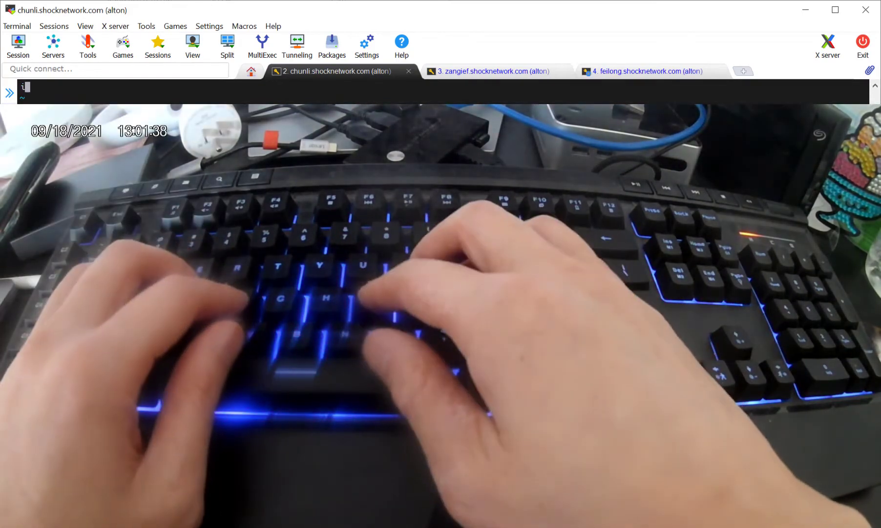
type("iasdf;kjasd;lfjask;dlfjsad;lkfjka;sdljfkas;ldjf;slkdajf")
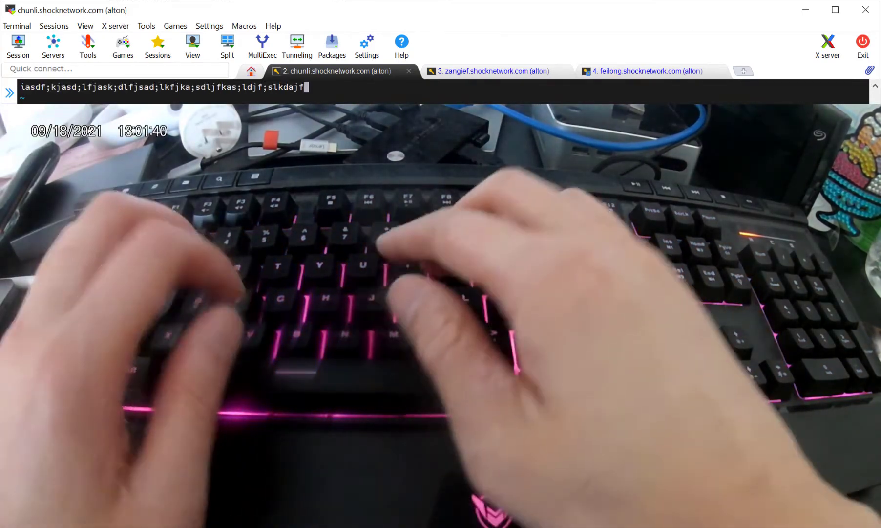